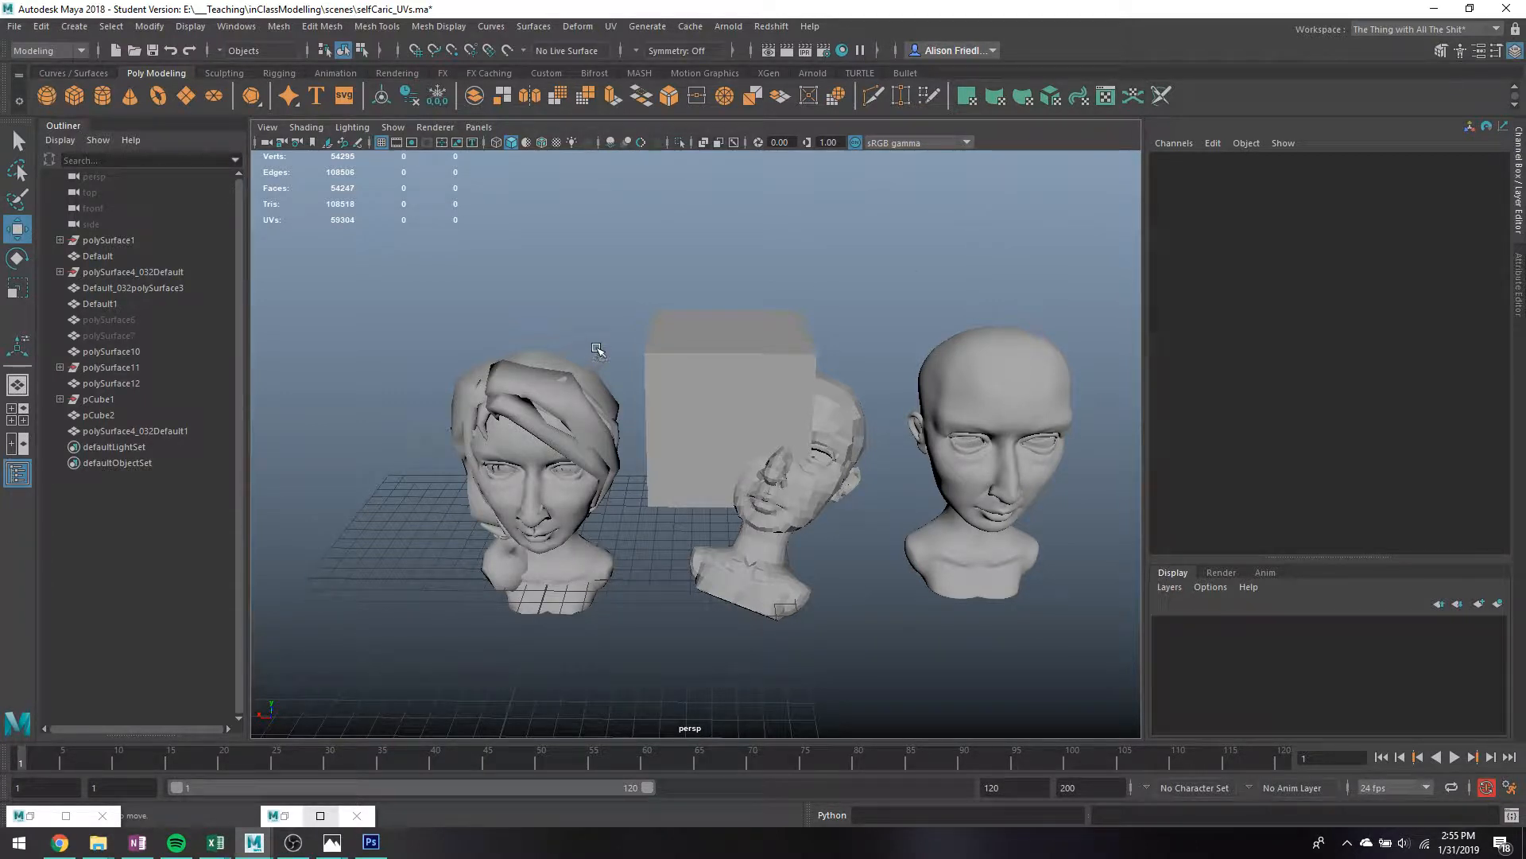
{"action": "mouse_move", "coordinate": [598, 342]}
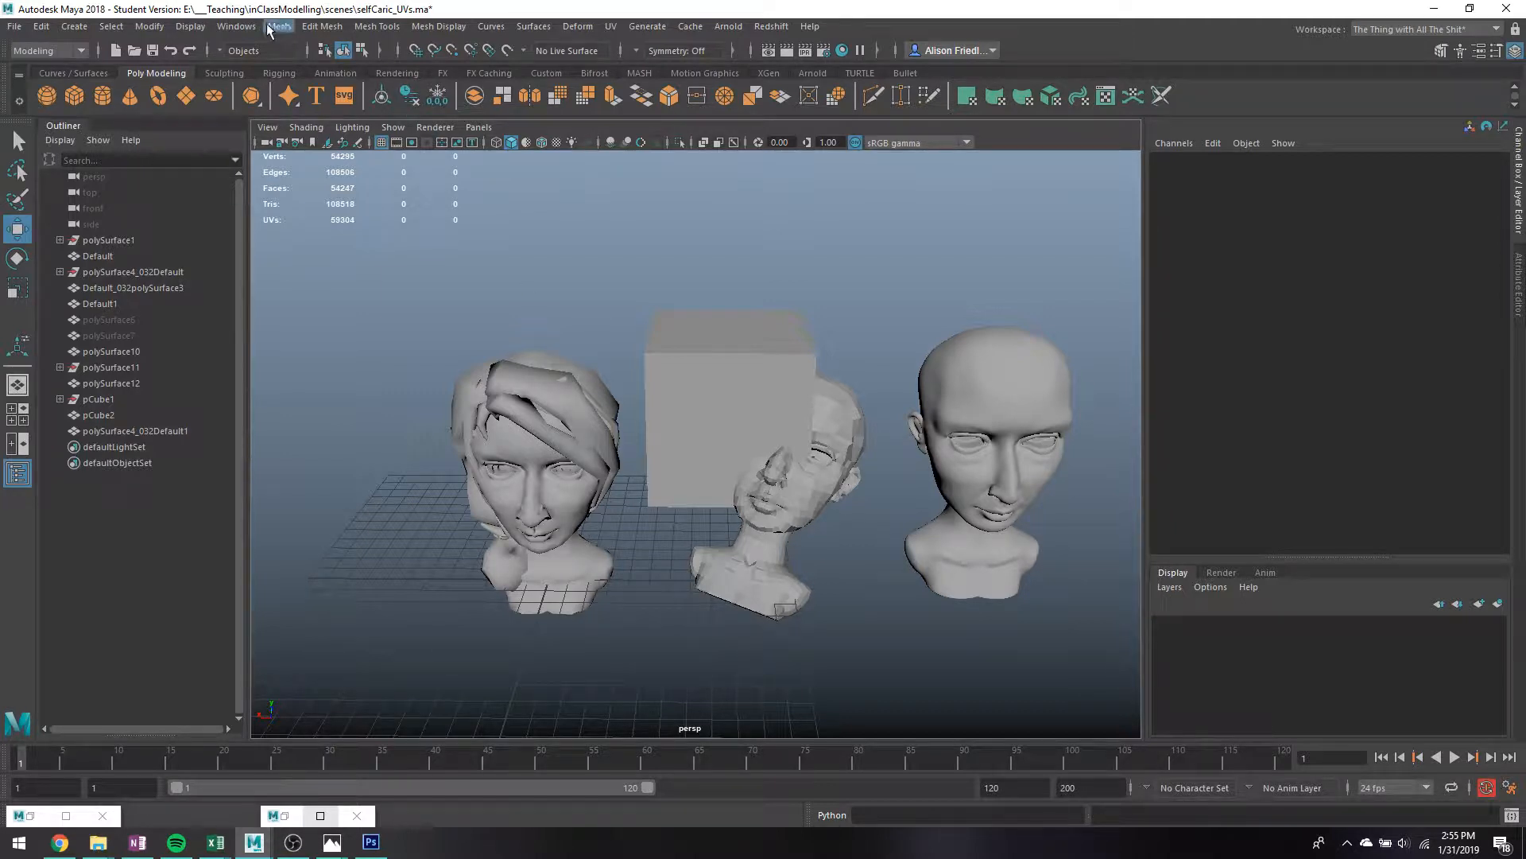
Open the Mesh Cleanup options for pCube2 and choose Select matching polygons.
{"action": "left_click", "coordinate": [278, 26]}
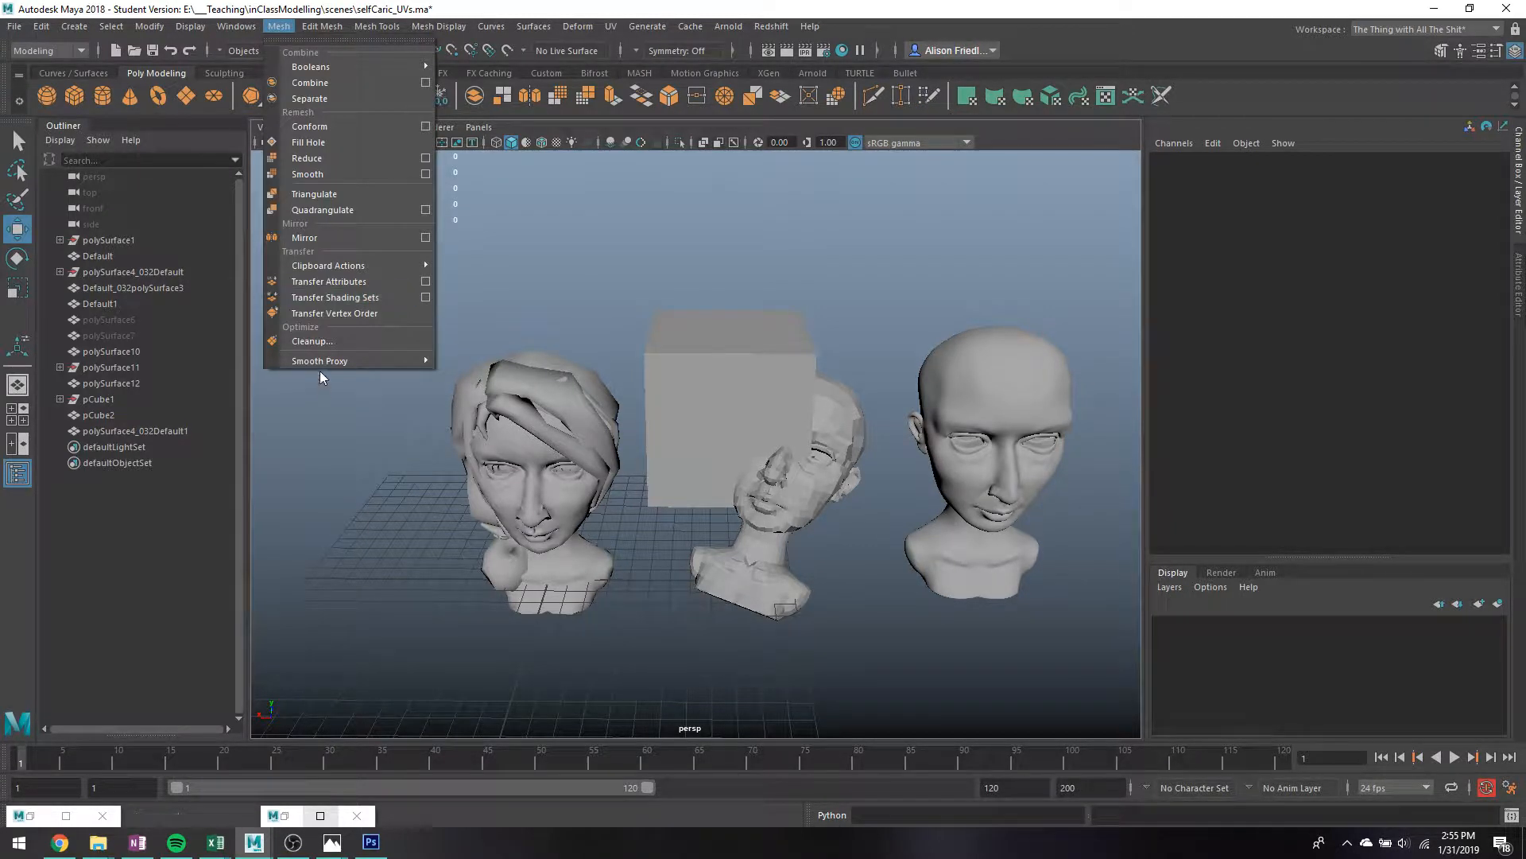
{"action": "mouse_move", "coordinate": [312, 341]}
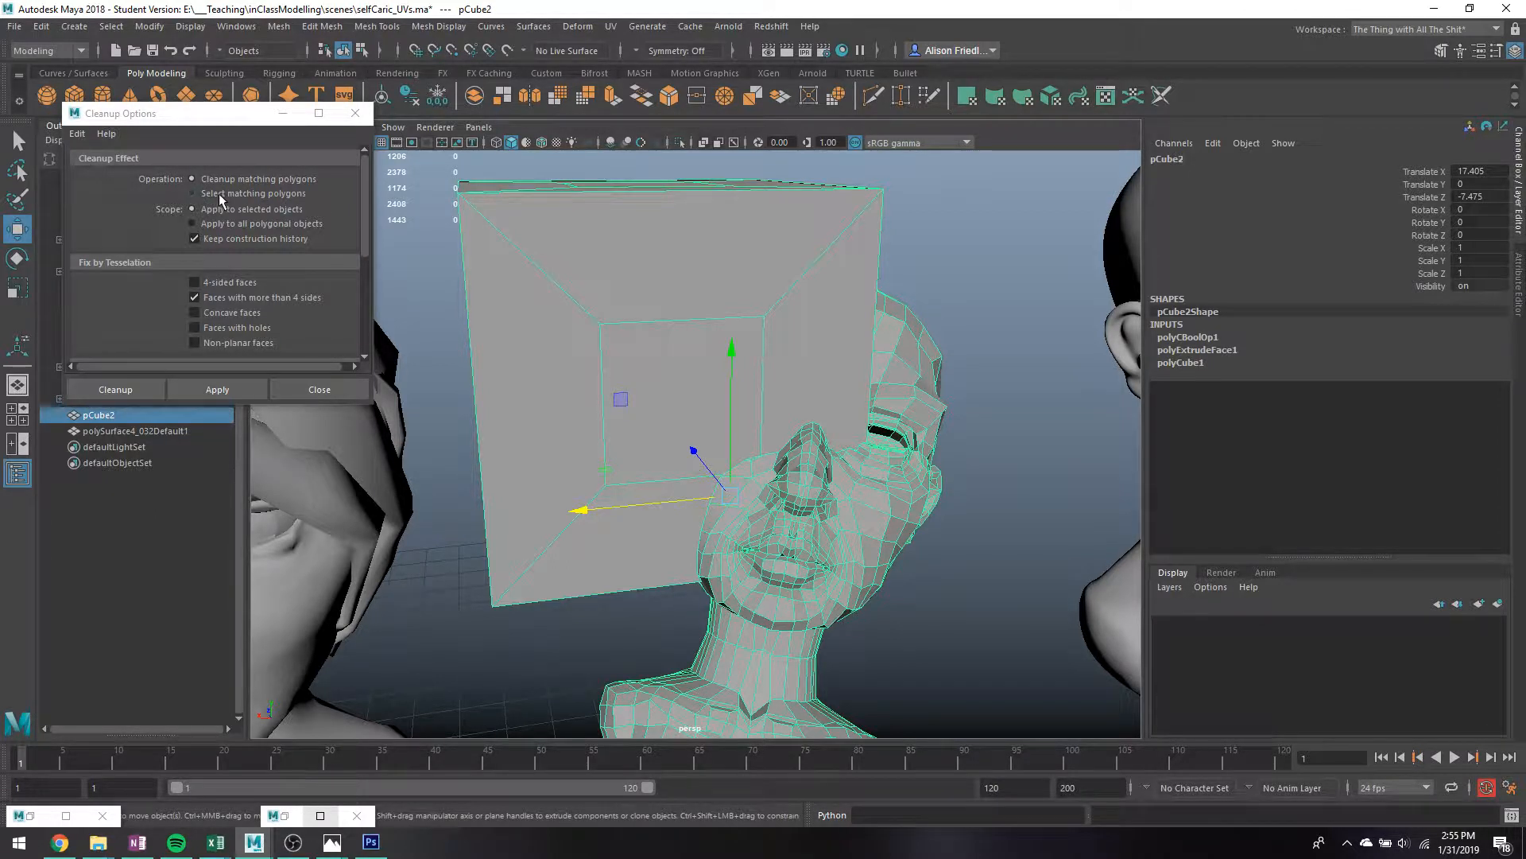
{"action": "left_click", "coordinate": [192, 193]}
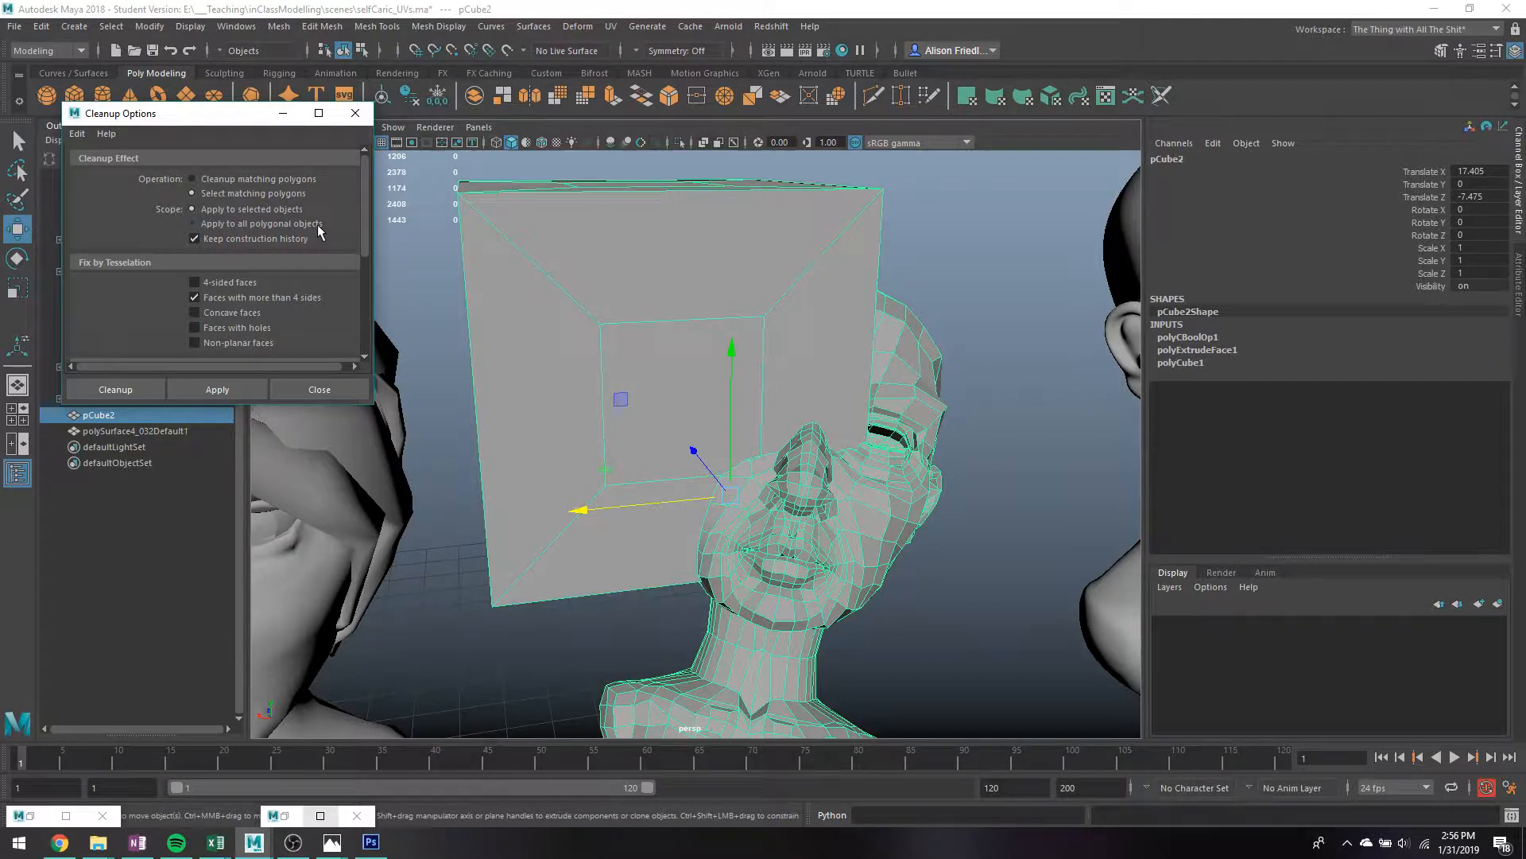
Set the Cleanup scope to Apply to all polygonal objects.
{"action": "left_click", "coordinate": [194, 223]}
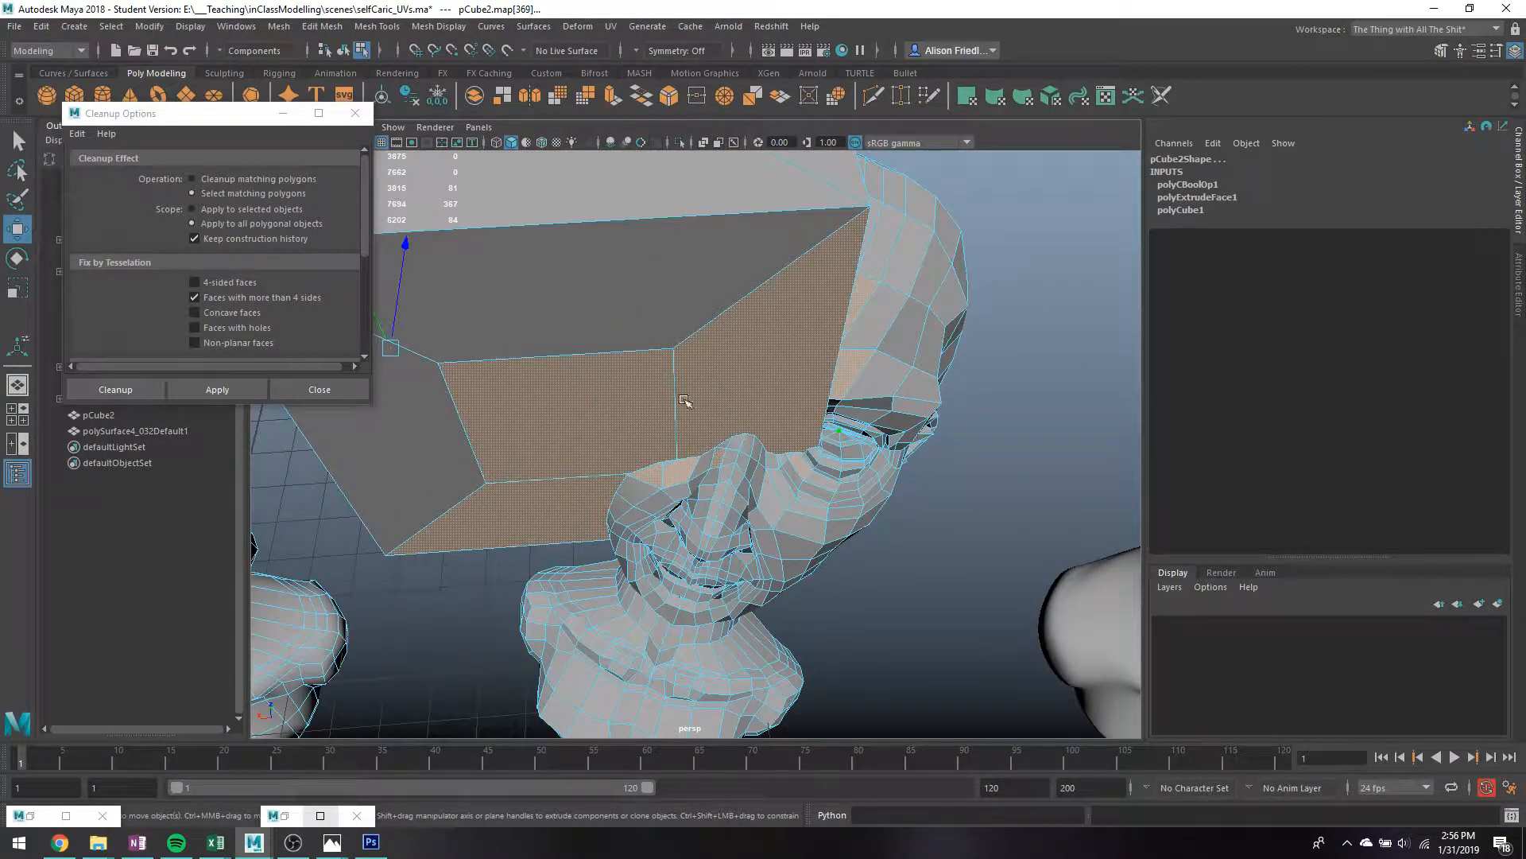
{"action": "left_click_drag", "start_coordinate": [686, 402], "coordinate": [881, 429]}
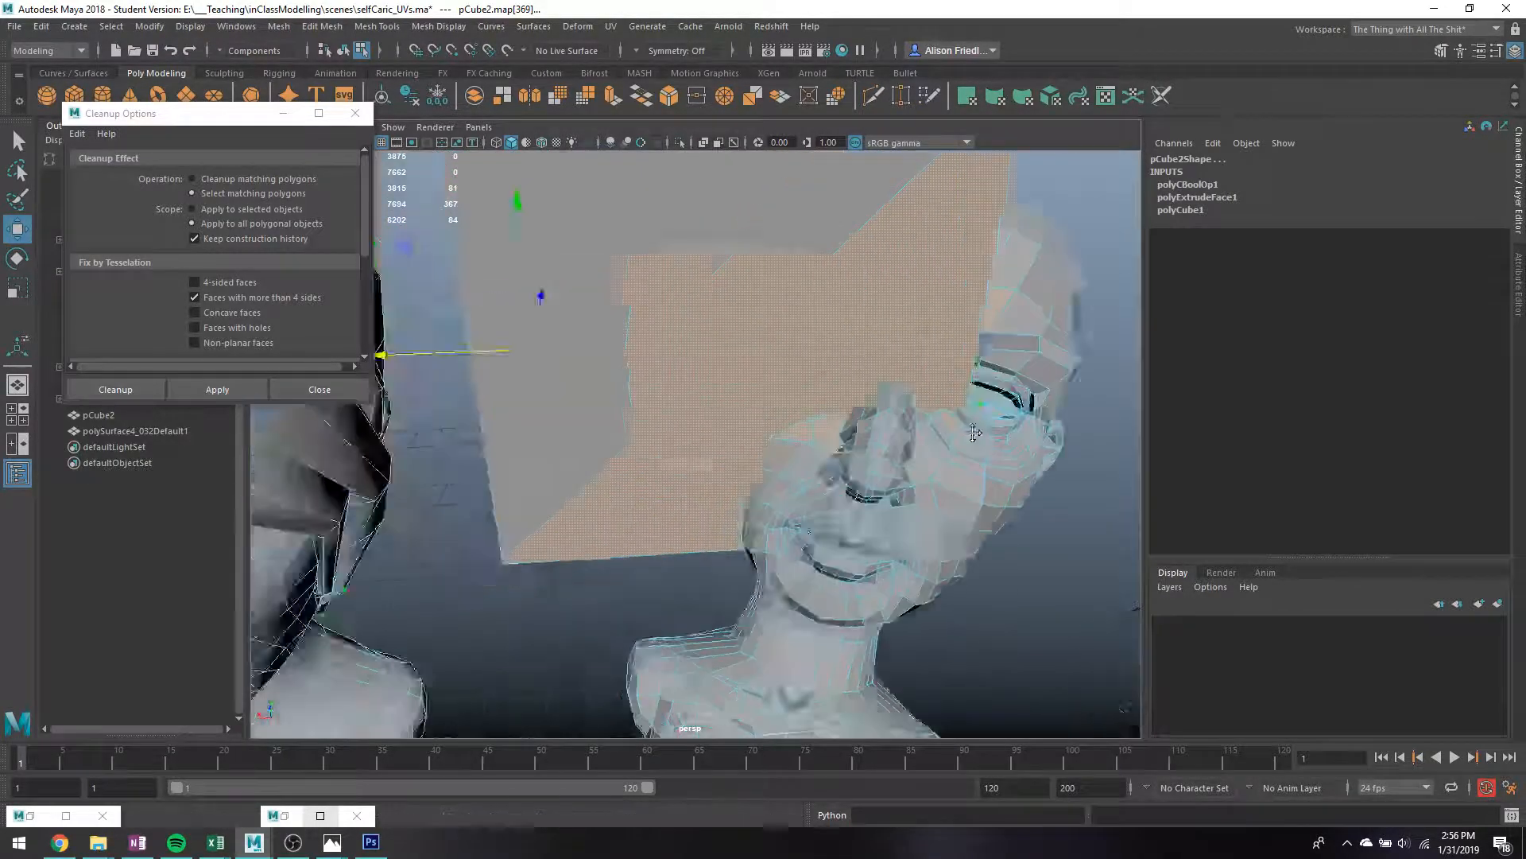
{"action": "key", "text": "4"}
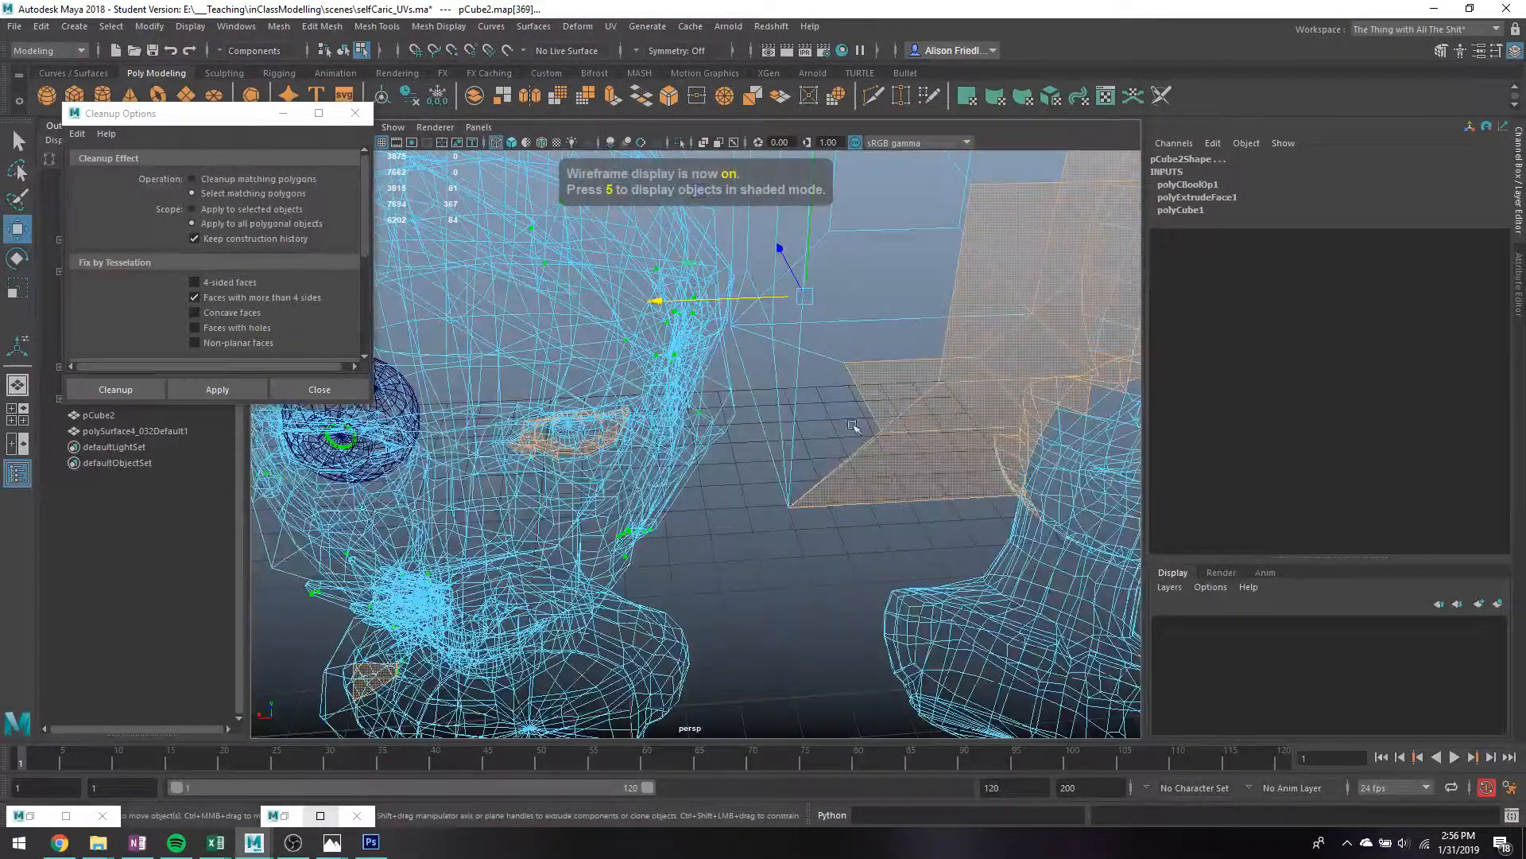
{"action": "left_click_drag", "start_coordinate": [847, 429], "coordinate": [812, 438]}
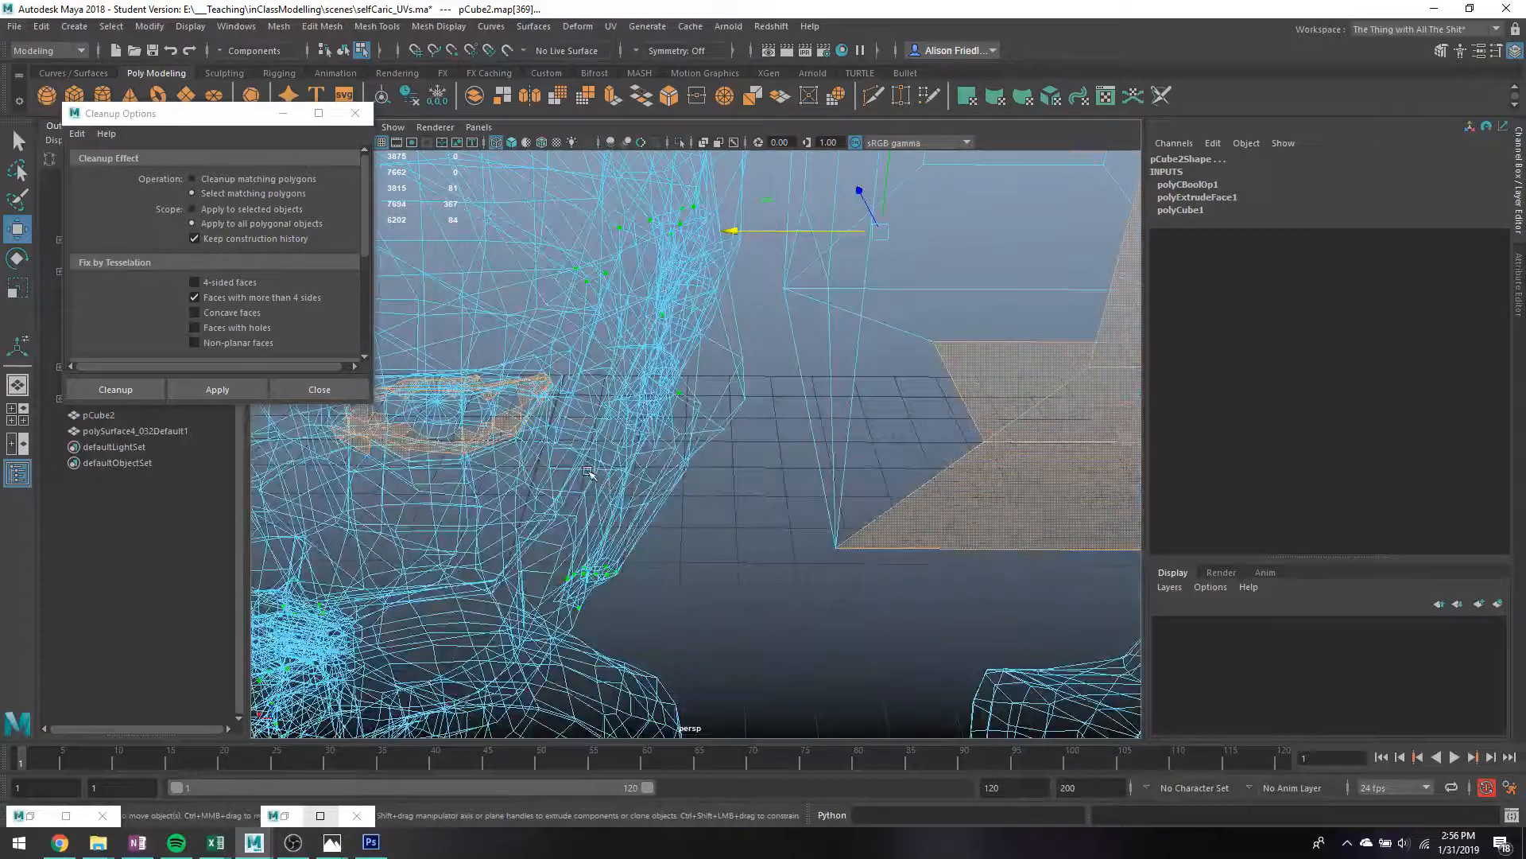
{"action": "key", "text": "5"}
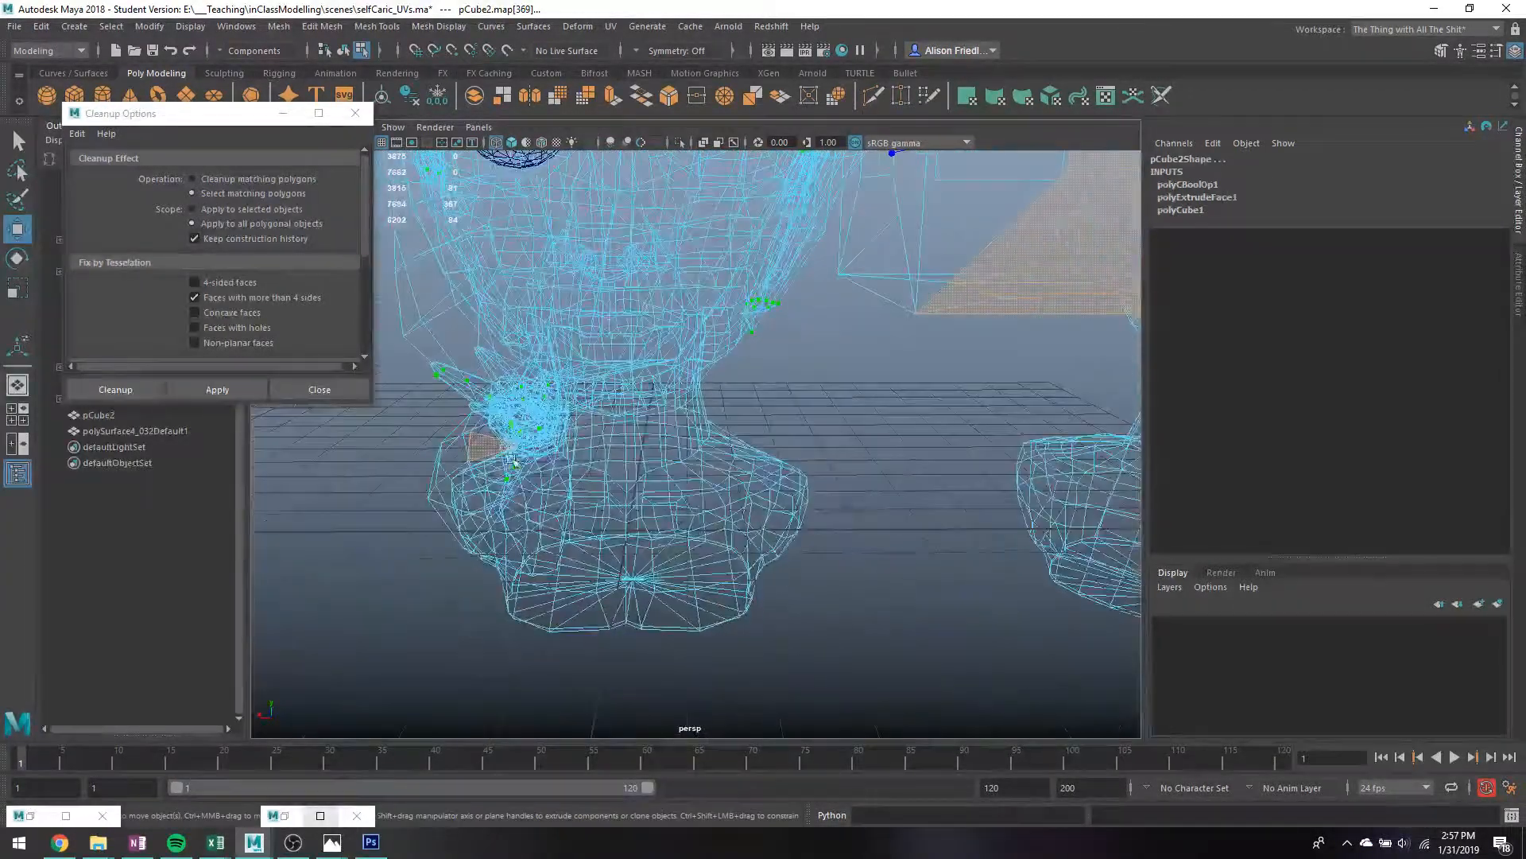
{"action": "key", "text": "5"}
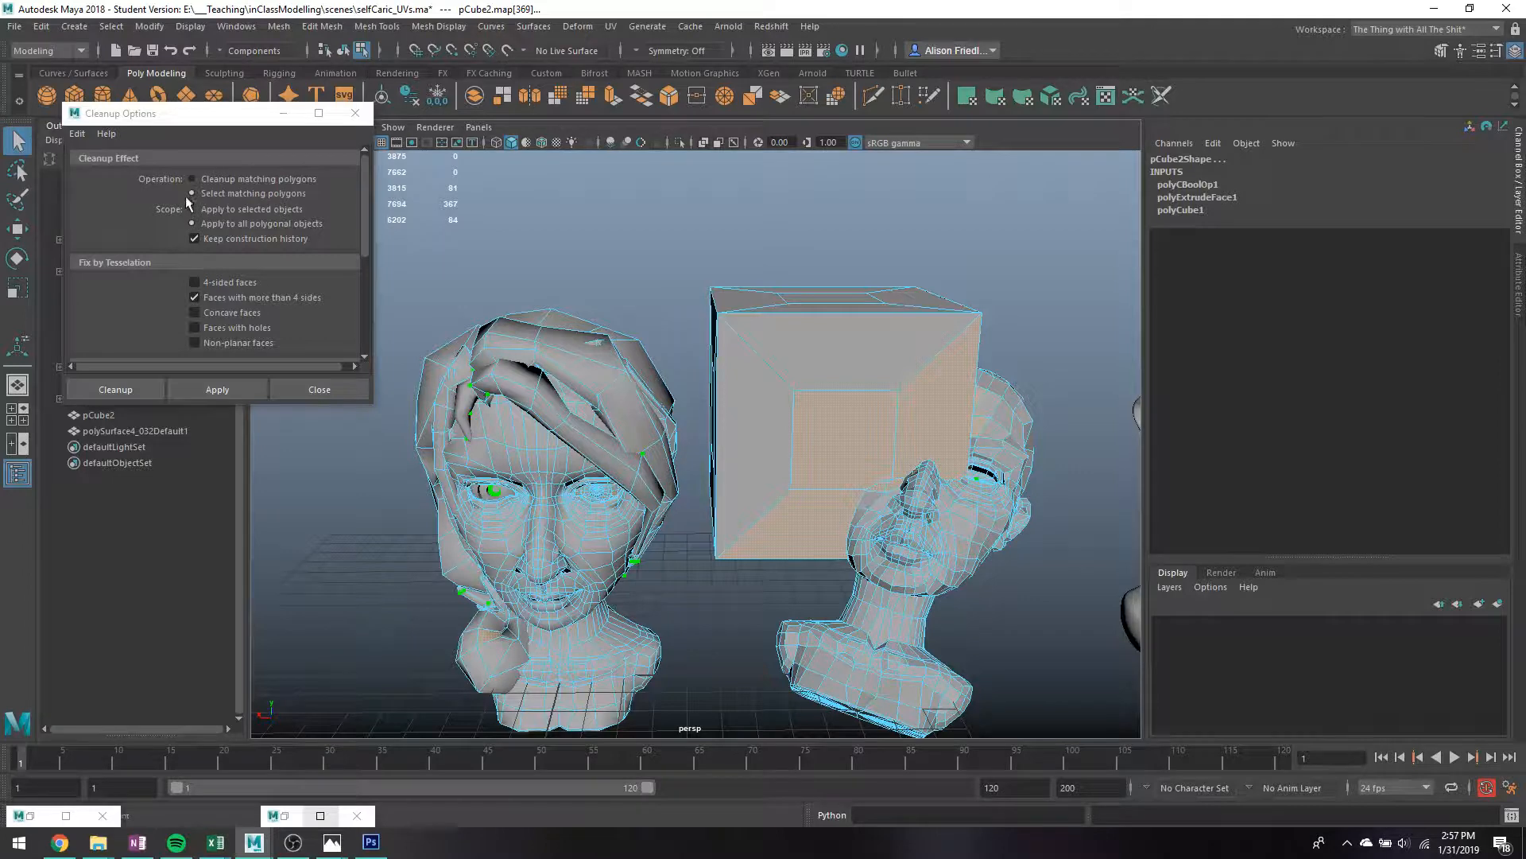
Switch the viewport to wireframe with key 4, revealing the orange n-gon faces beside the busts.
{"action": "left_click", "coordinate": [192, 208]}
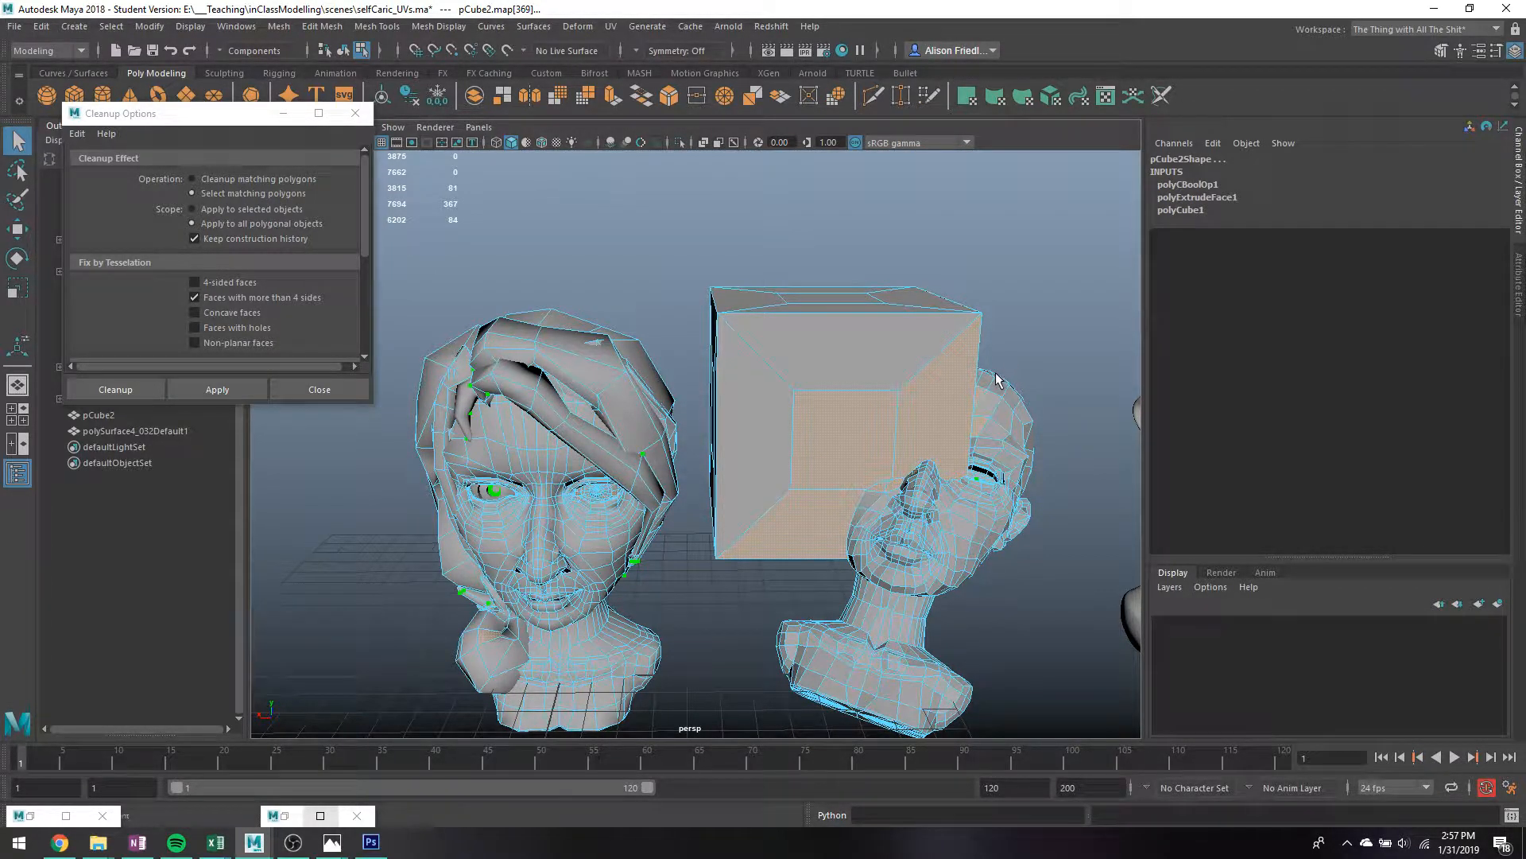
{"action": "key", "text": "4"}
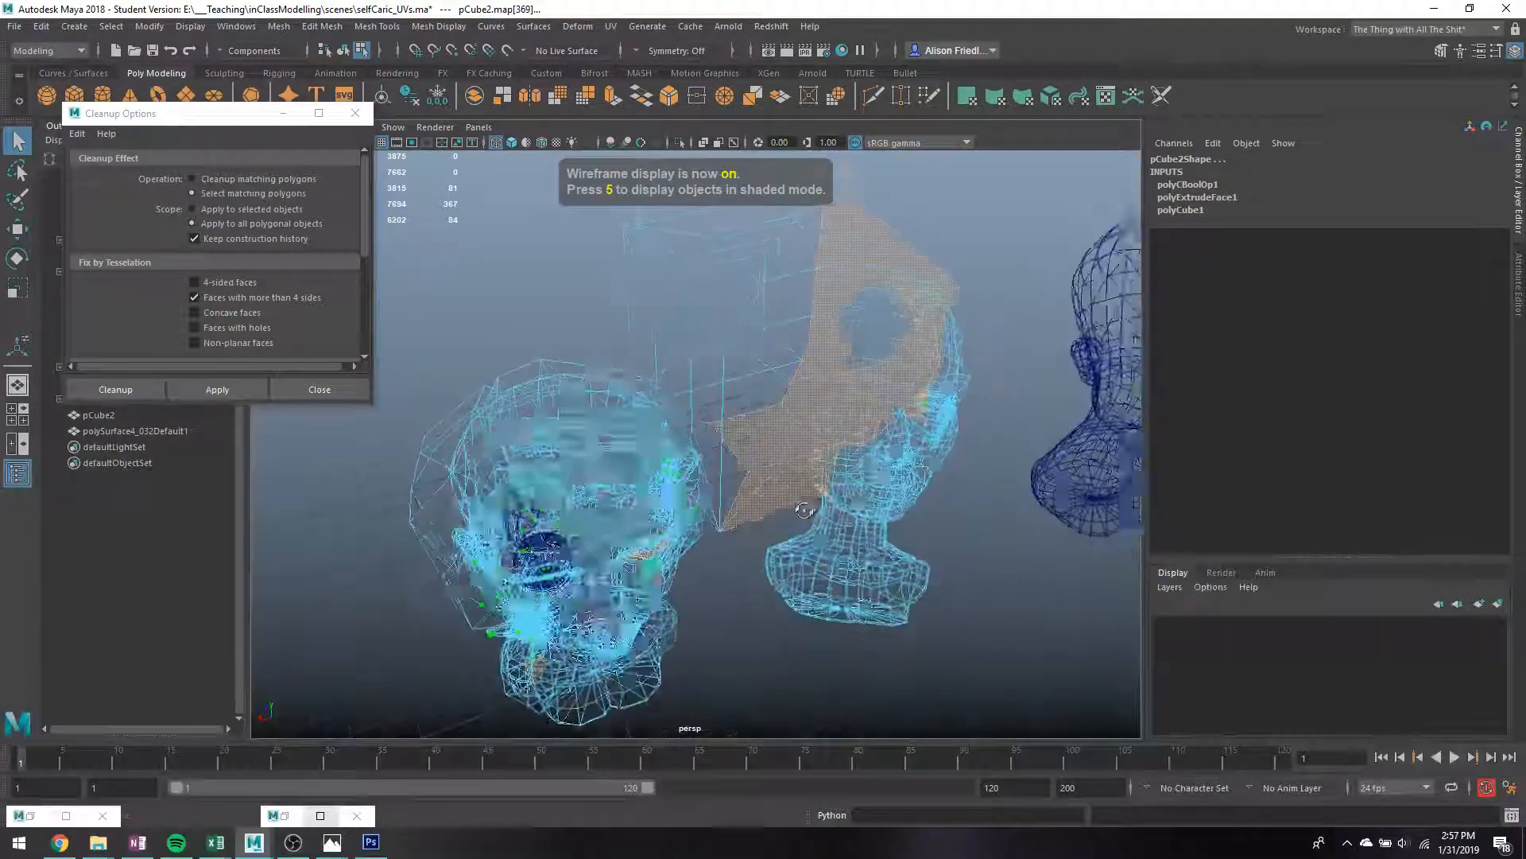